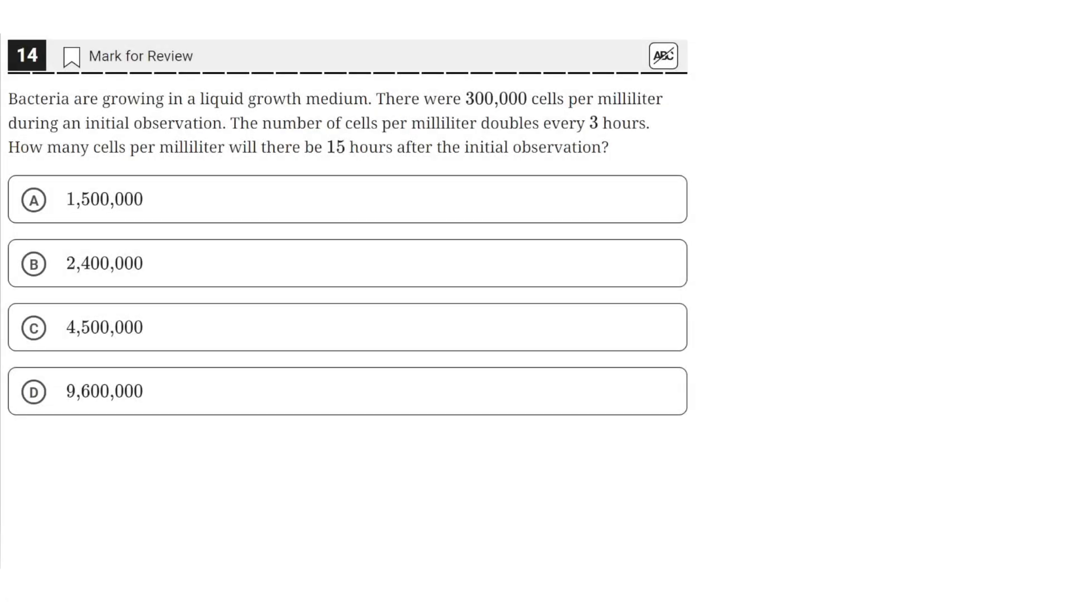
{"action": "mouse_move", "coordinate": [183, 113]}
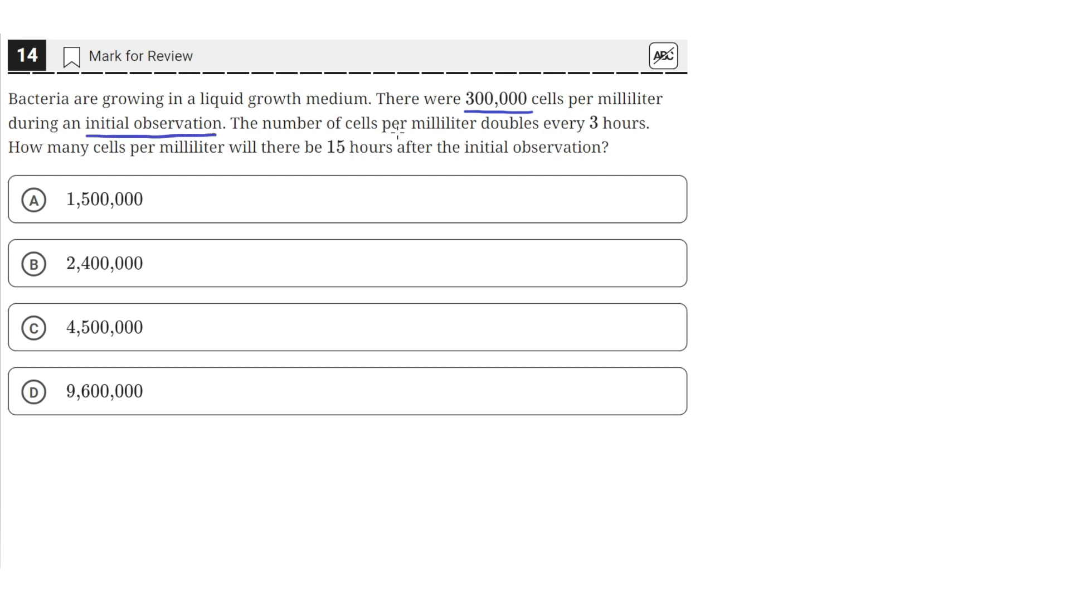
Step: Underline 'doubles every 3 hours' and '15 hours after' in the question text
{"action": "left_click_drag", "start_coordinate": [482, 135], "coordinate": [539, 135]}
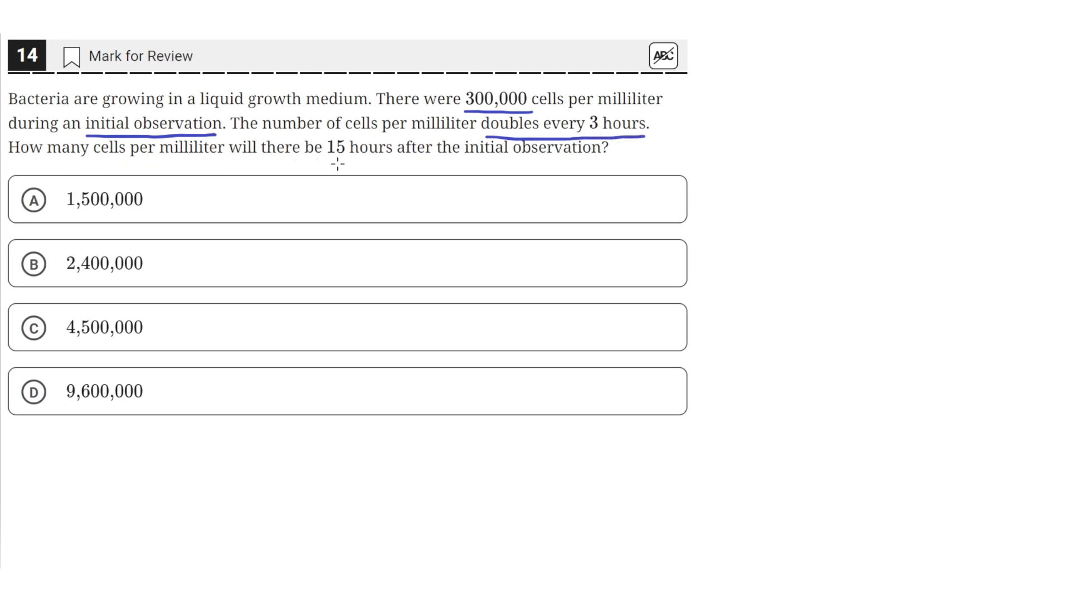
{"action": "left_click_drag", "start_coordinate": [324, 158], "coordinate": [427, 156]}
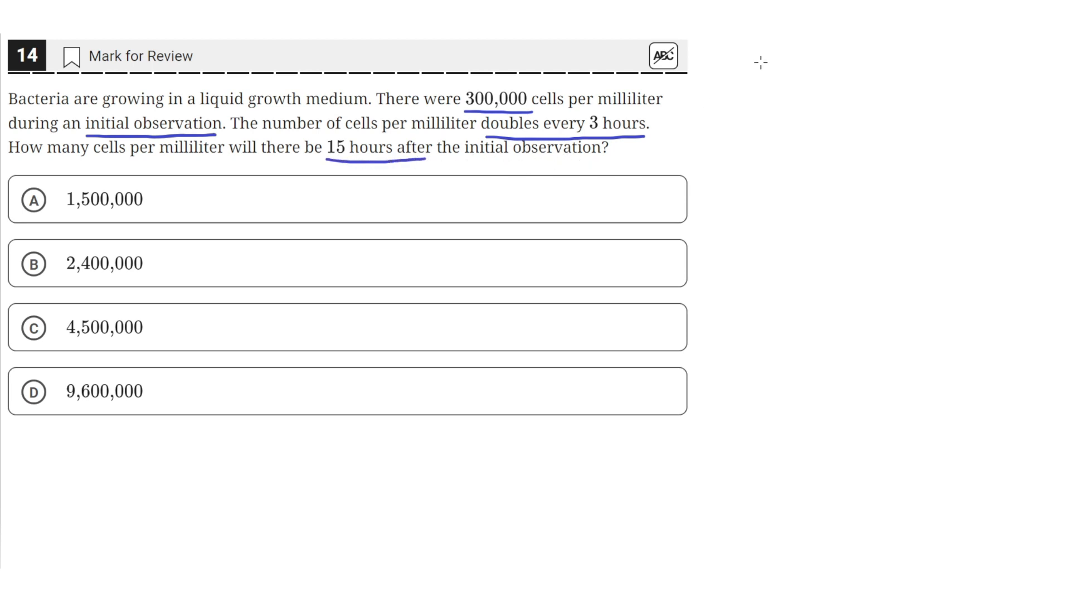
{"action": "mouse_move", "coordinate": [739, 90]}
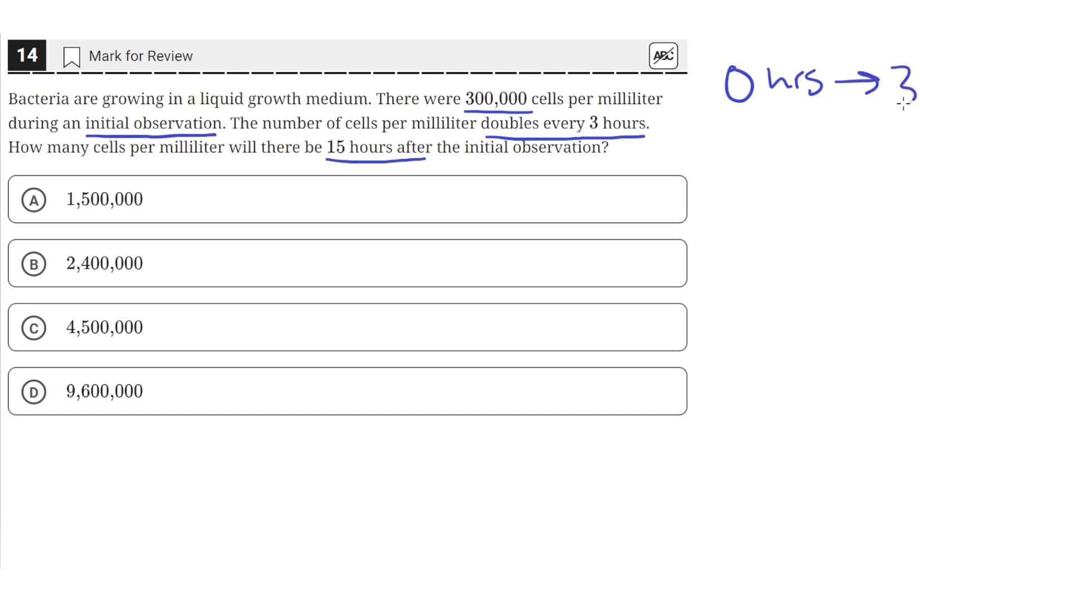
Step: Handwrite '0 hrs → 300,000' and '3 hrs → 600,000' in the blank area beside the question
{"action": "type", "text": "300,000"}
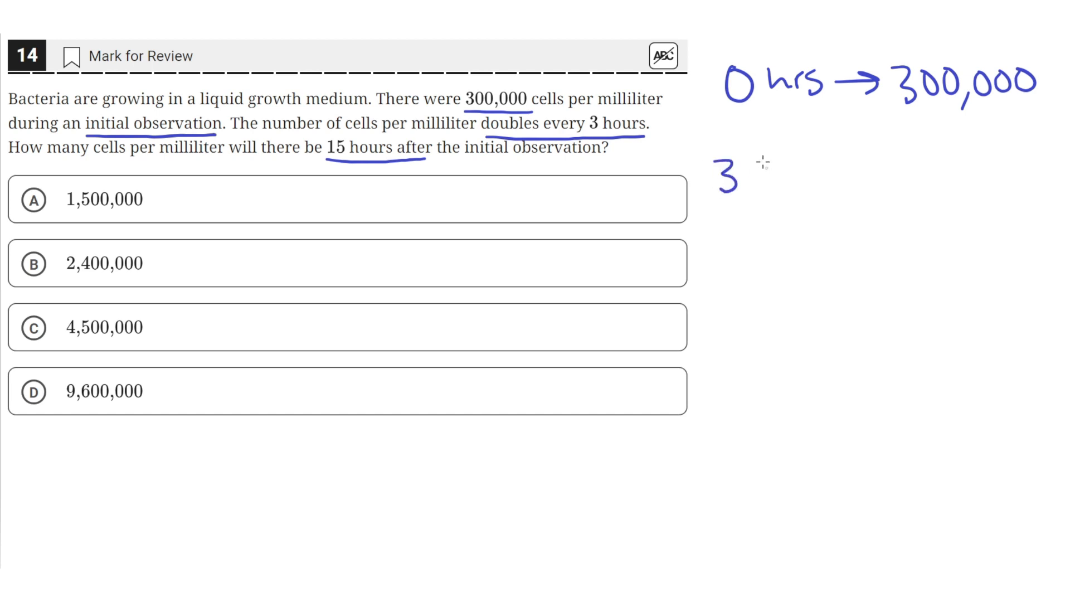
{"action": "type", "text": "hrs →"}
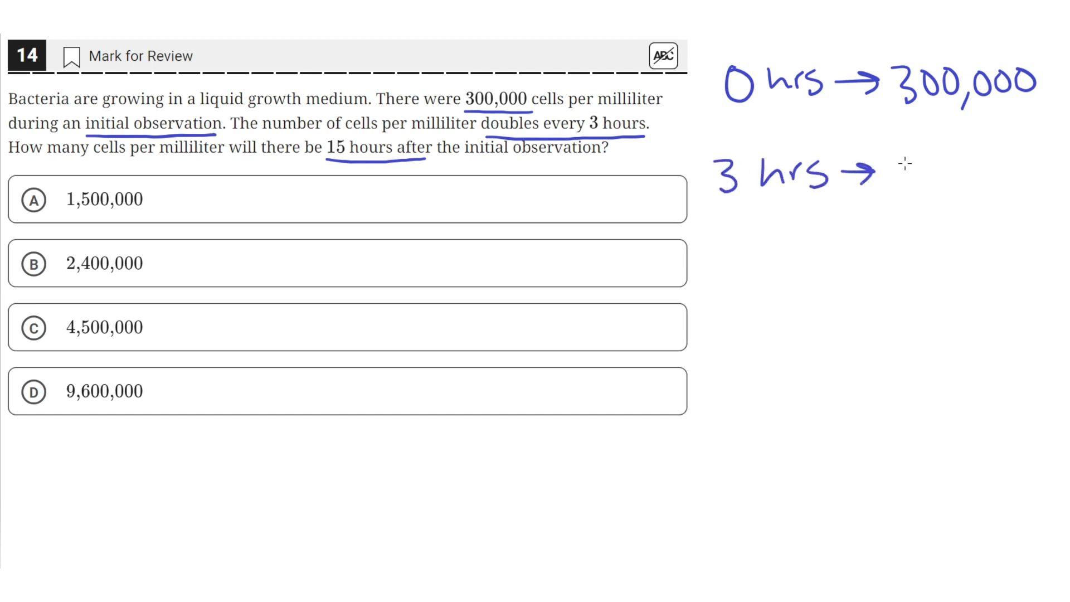
{"action": "mouse_move", "coordinate": [912, 169]}
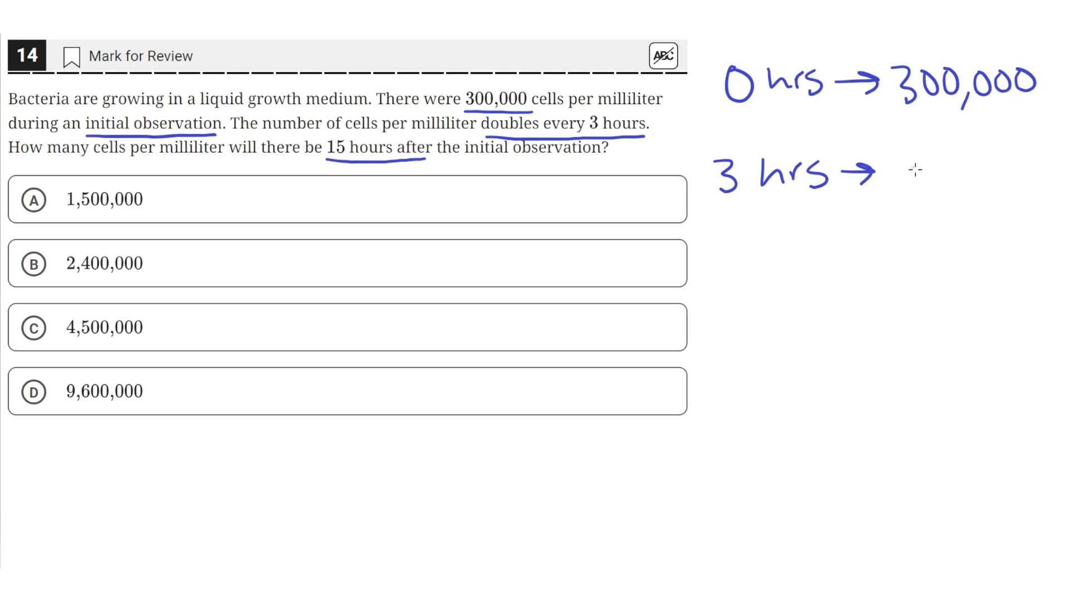
{"action": "type", "text": "600,000"}
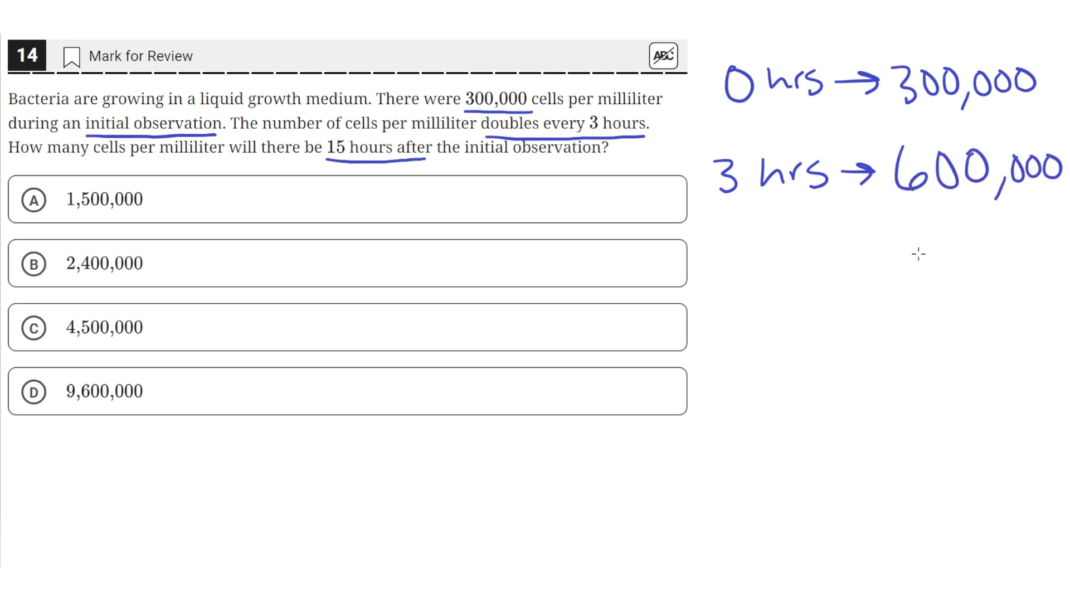
{"action": "mouse_move", "coordinate": [716, 246]}
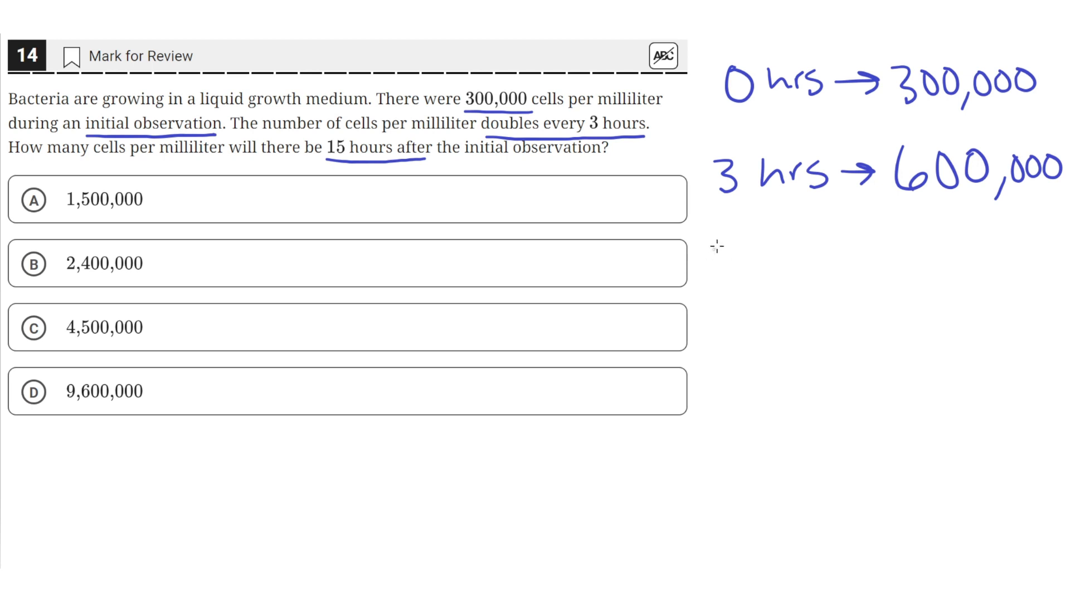
Step: Handwrite rows for 6, 9 and 12 hours with doubled counts 1,200,000, 2,400,000 and 4,800,000
{"action": "type", "text": "6 hrs"}
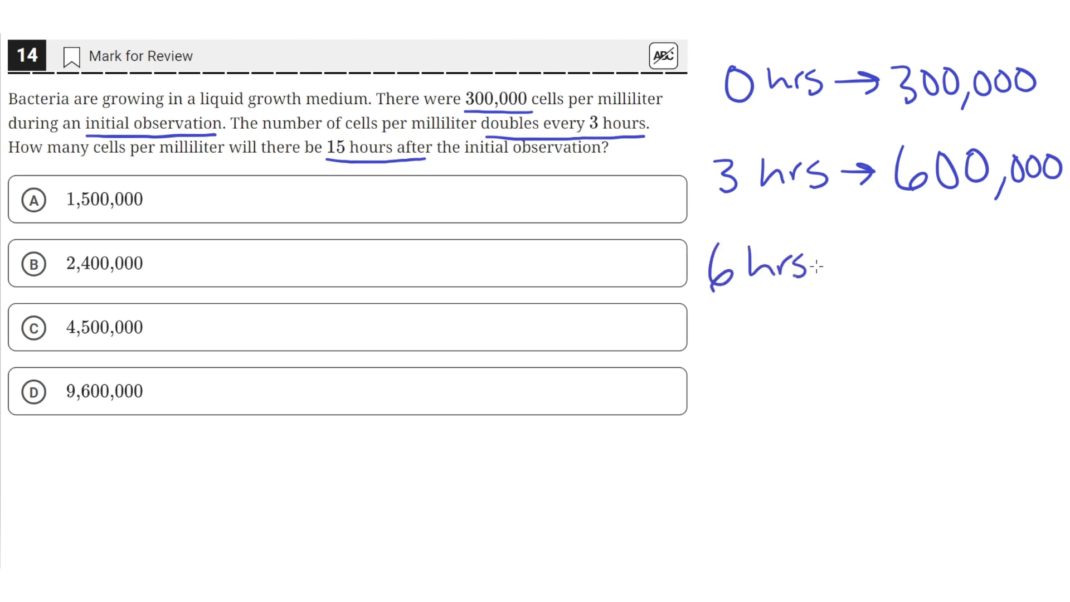
{"action": "left_click_drag", "start_coordinate": [819, 266], "coordinate": [874, 263]}
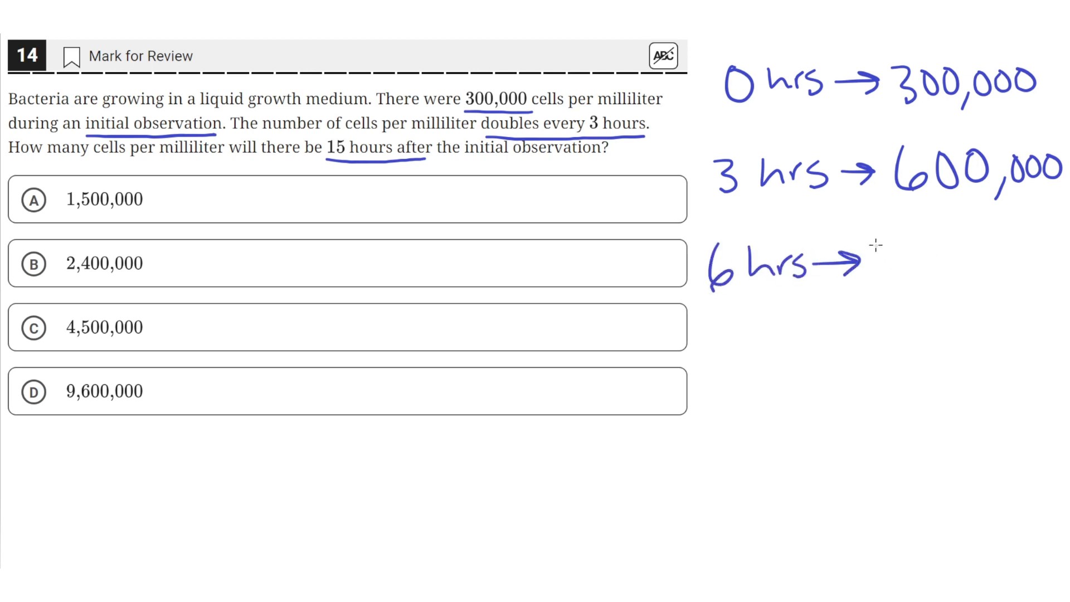
{"action": "type", "text": "1,200,000"}
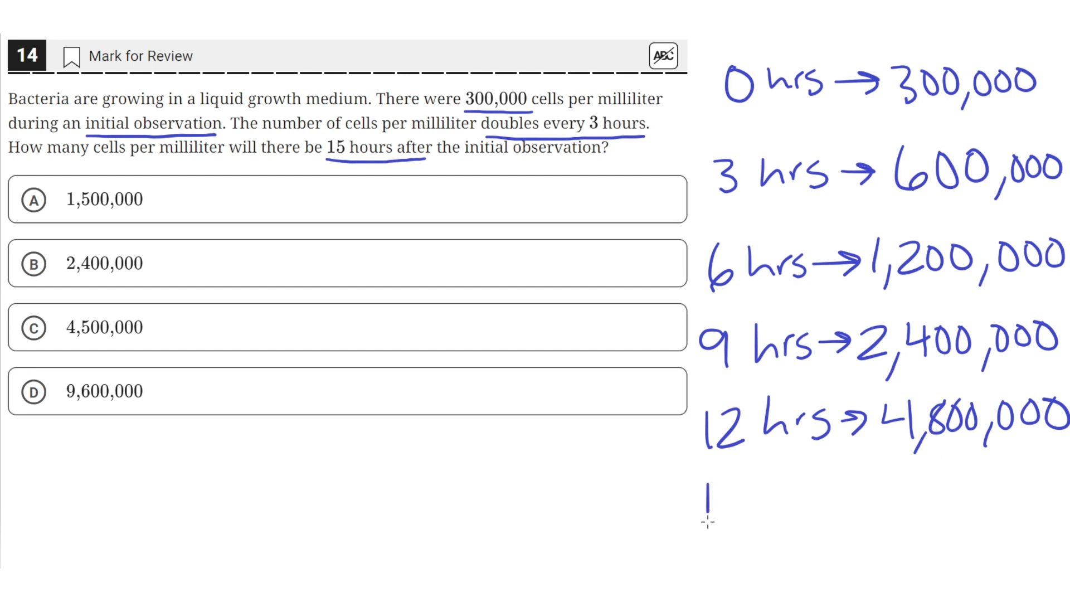
Step: Handwrite the final row '15 hrs → 9,600,000' and underline it as the answer
{"action": "type", "text": "15 hrs"}
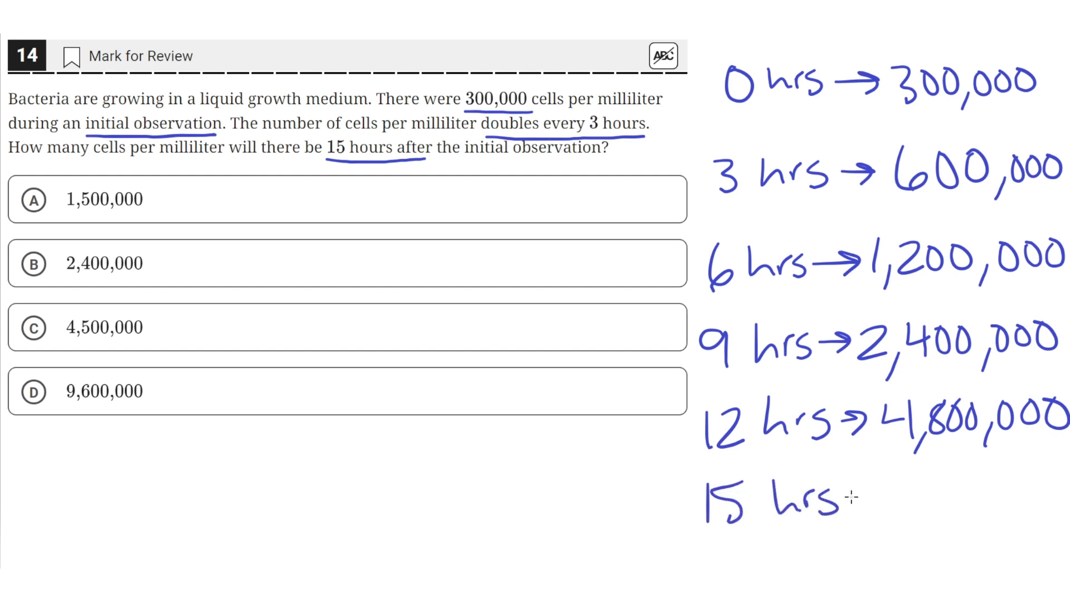
{"action": "left_click_drag", "start_coordinate": [874, 499], "coordinate": [901, 497]}
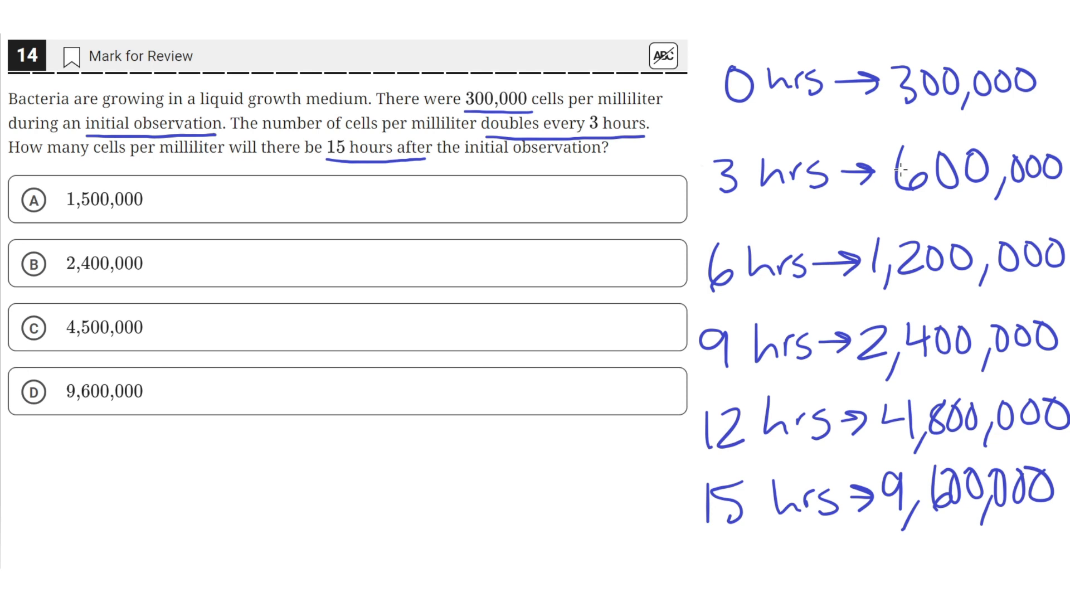
{"action": "mouse_move", "coordinate": [581, 147]}
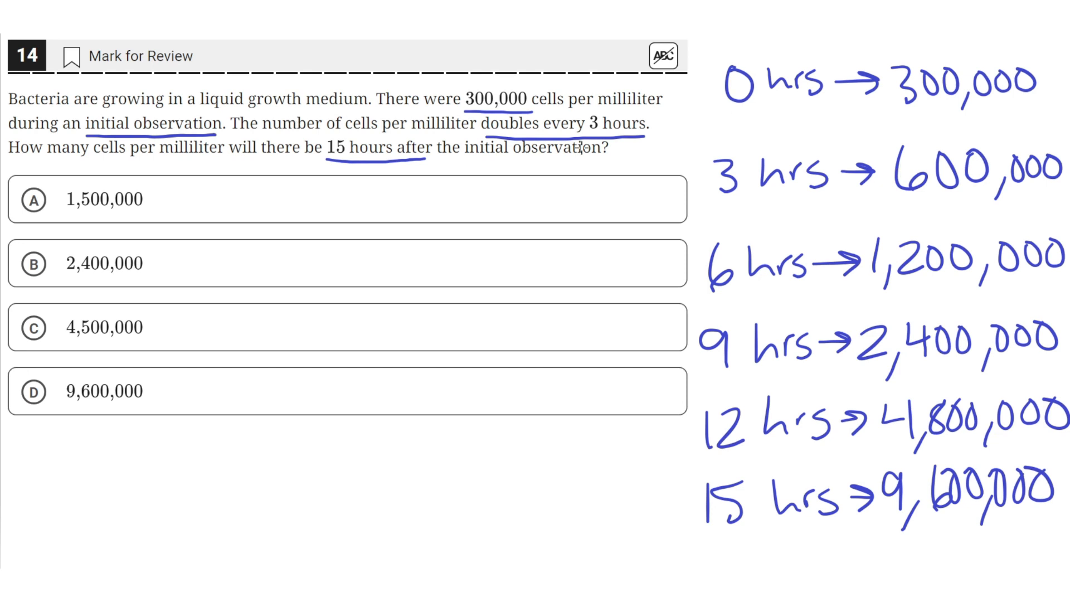
{"action": "left_click_drag", "start_coordinate": [685, 536], "coordinate": [863, 528]}
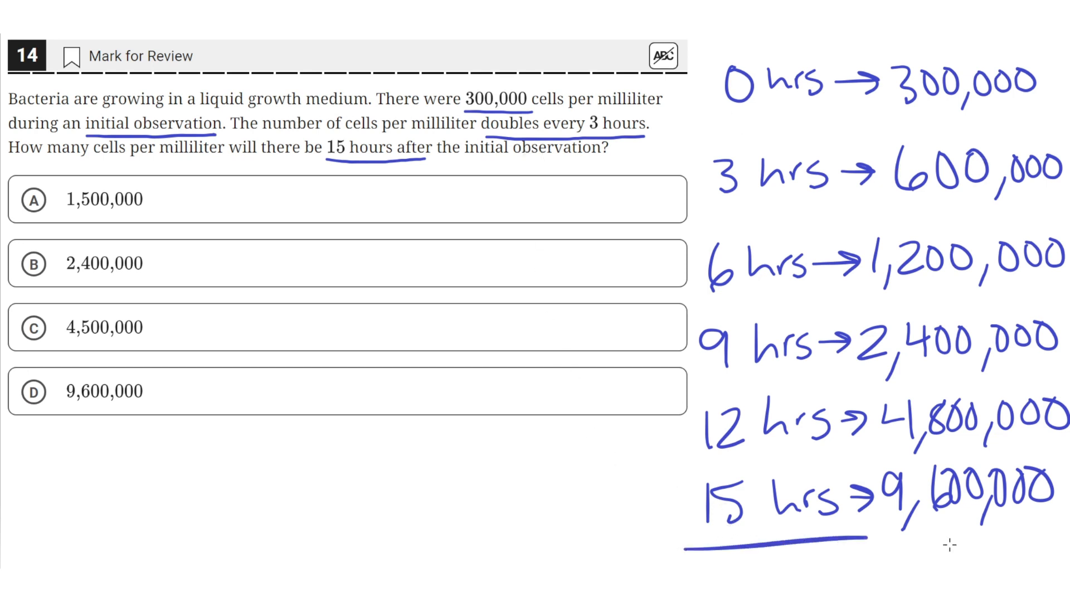